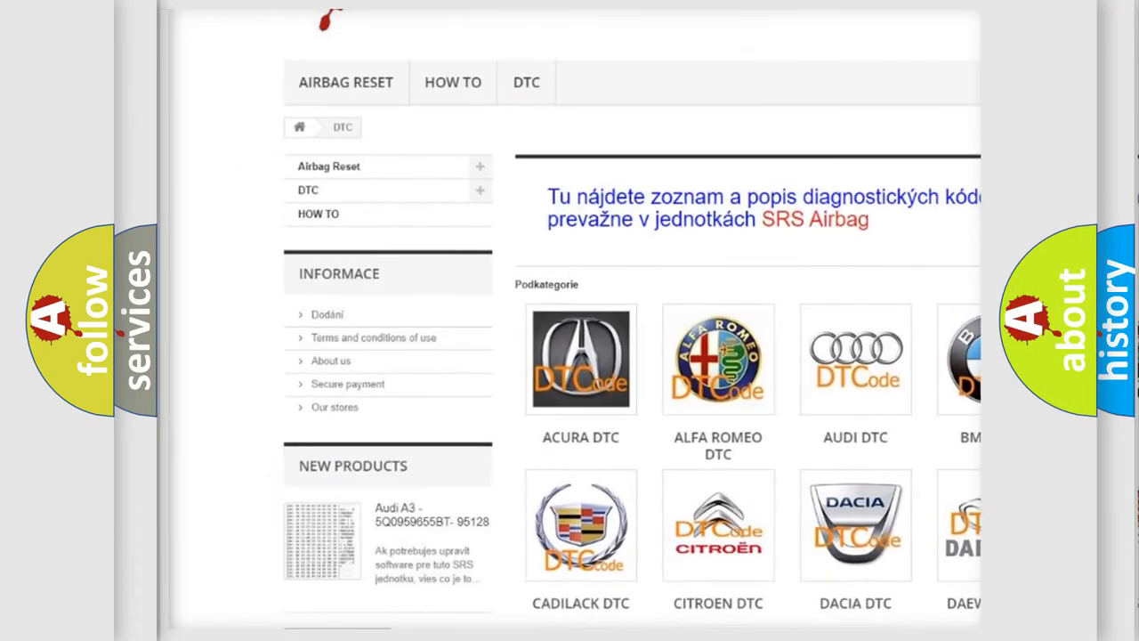
{"action": "scroll", "scroll_direction": "down", "scroll_amount": 3}
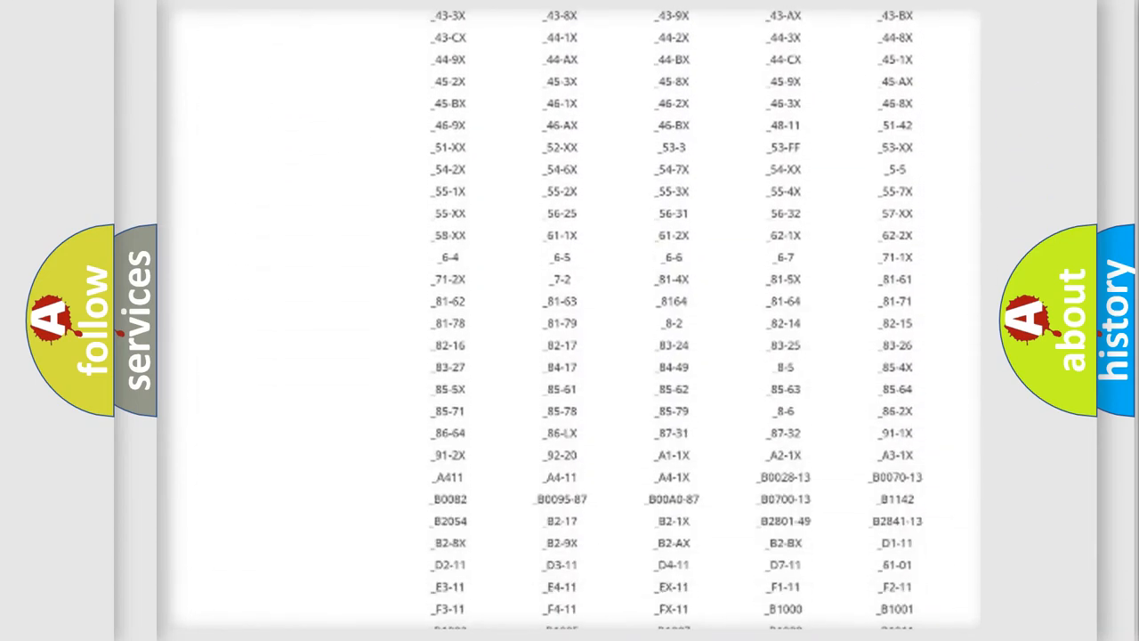
{"action": "scroll", "scroll_direction": "down", "scroll_amount": 3}
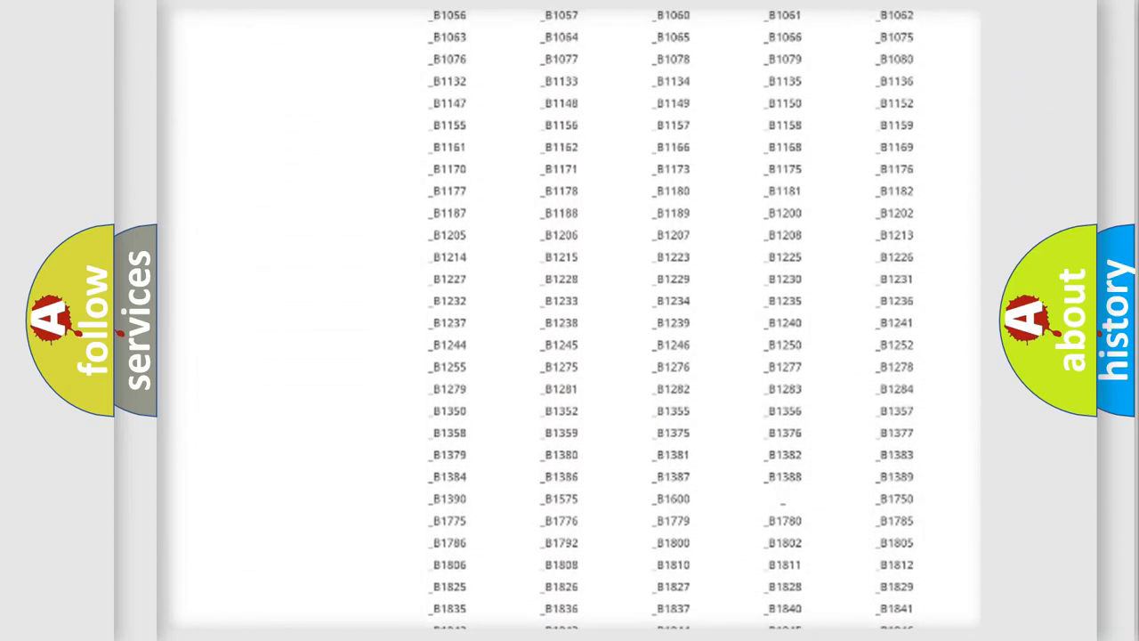